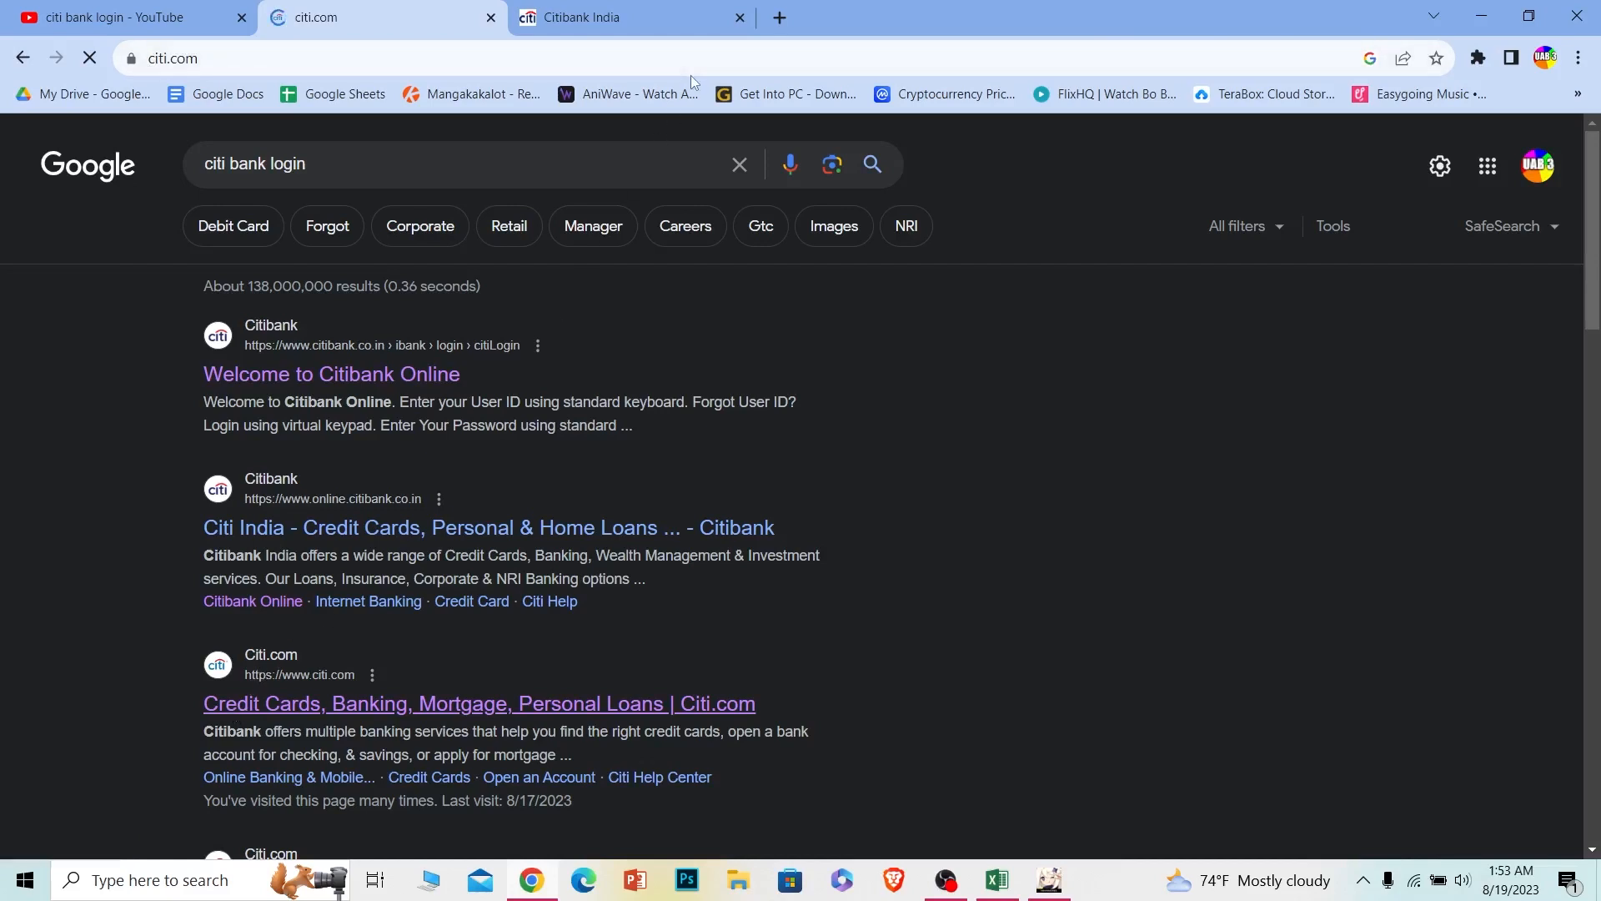
# Load the Citi.com homepage from the citi bank login search result.
pyautogui.click(476, 702)
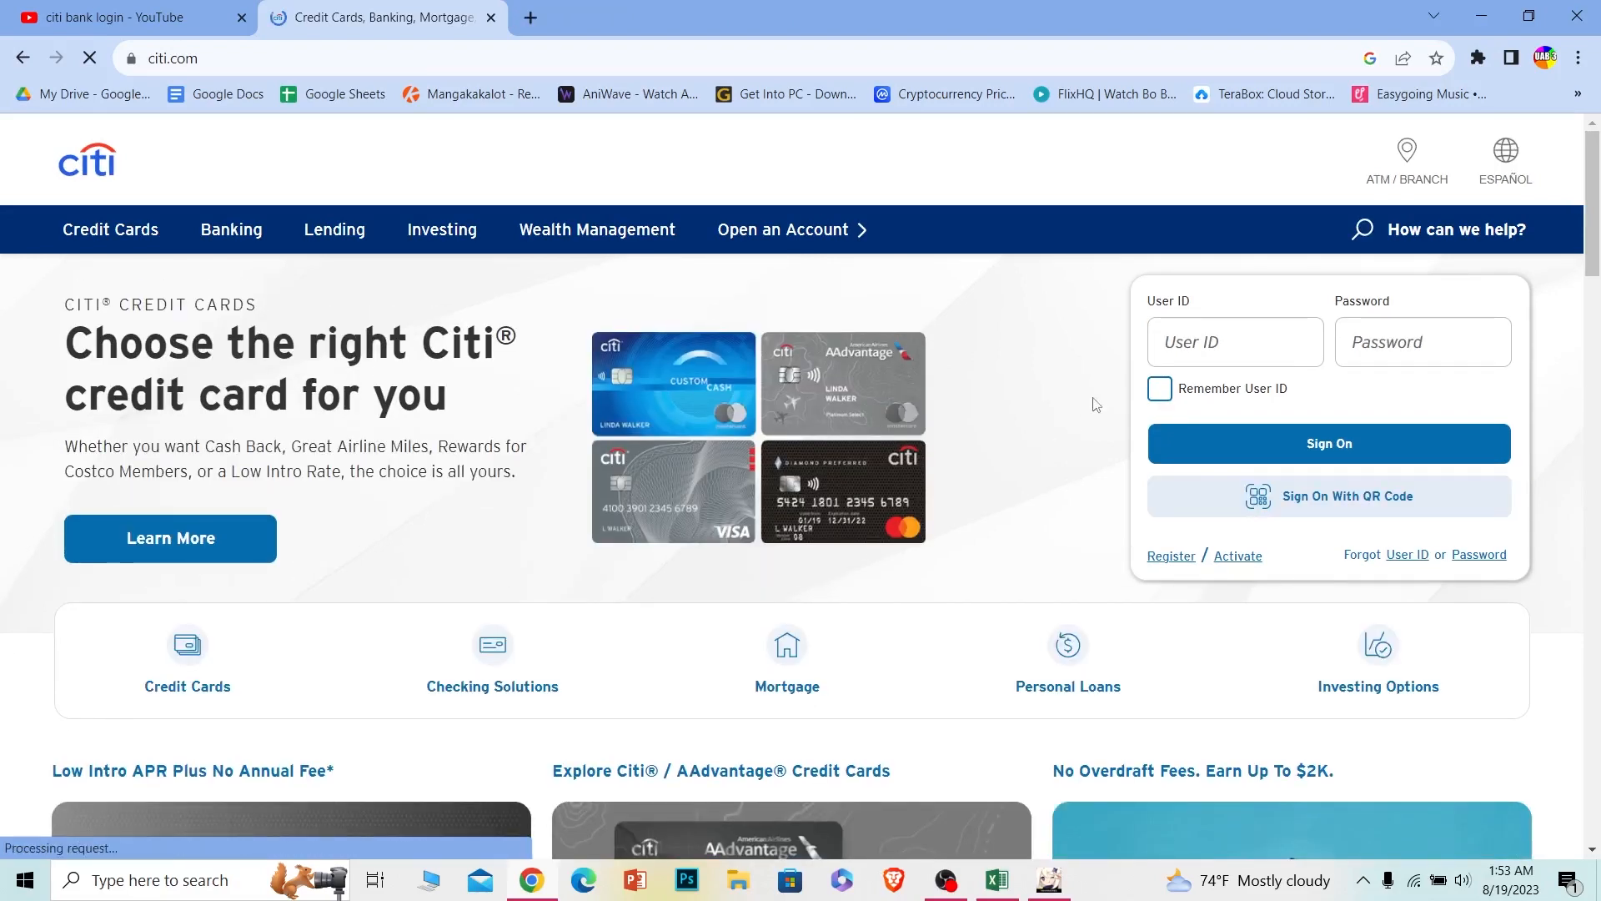
# Enter the User ID and masked password in the Citi.com sign-on box.
pyautogui.click(1234, 340)
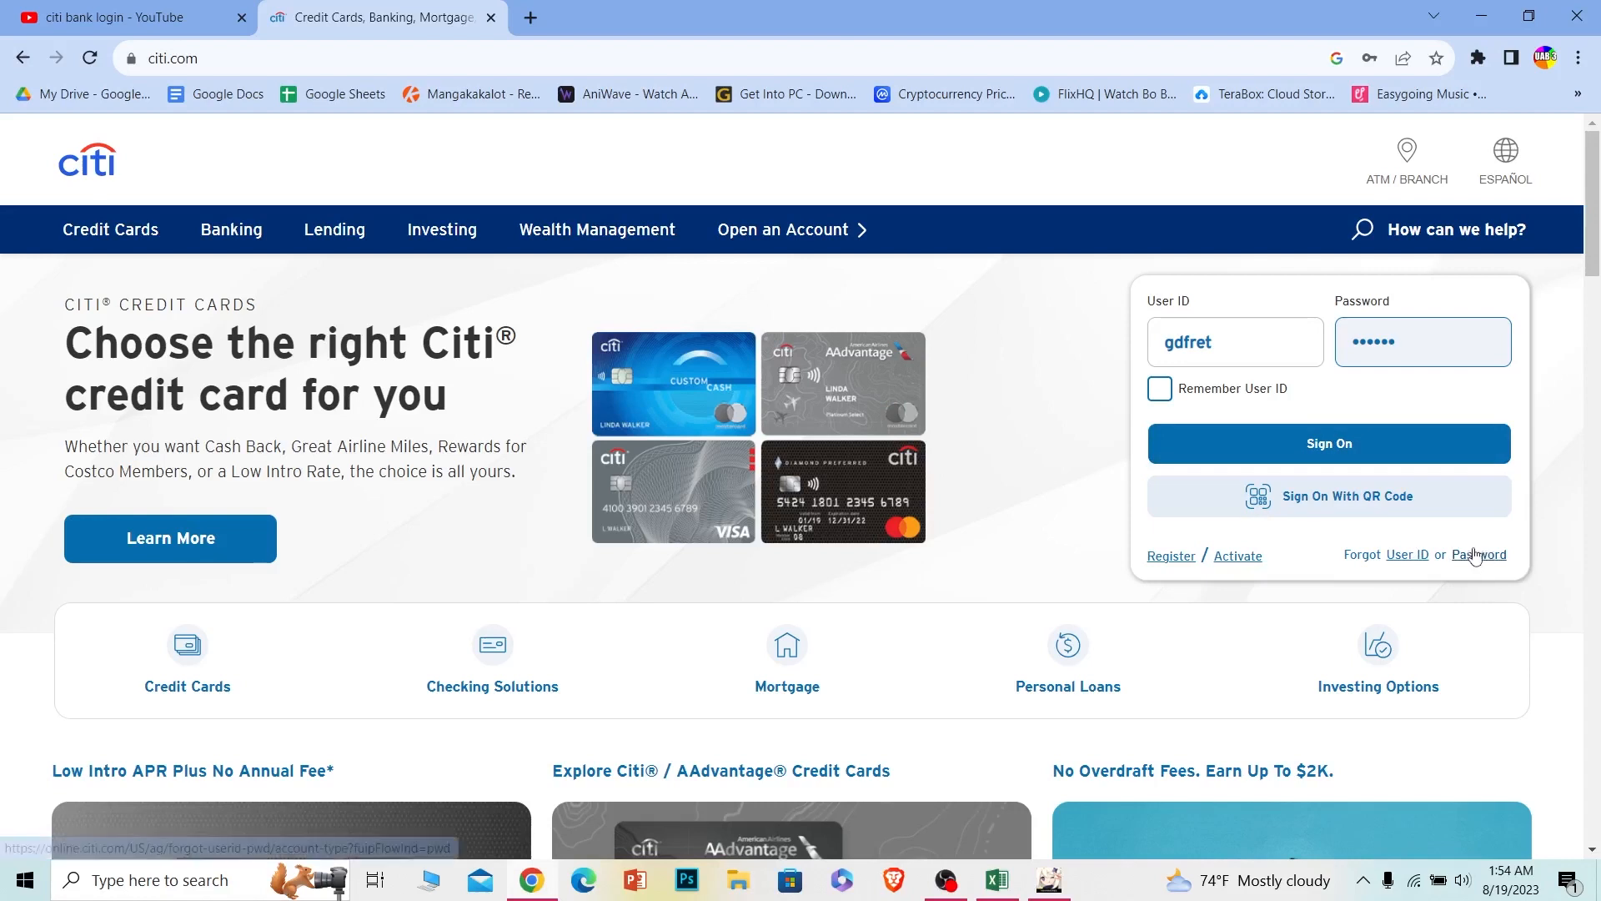
pyautogui.moveTo(1501, 562)
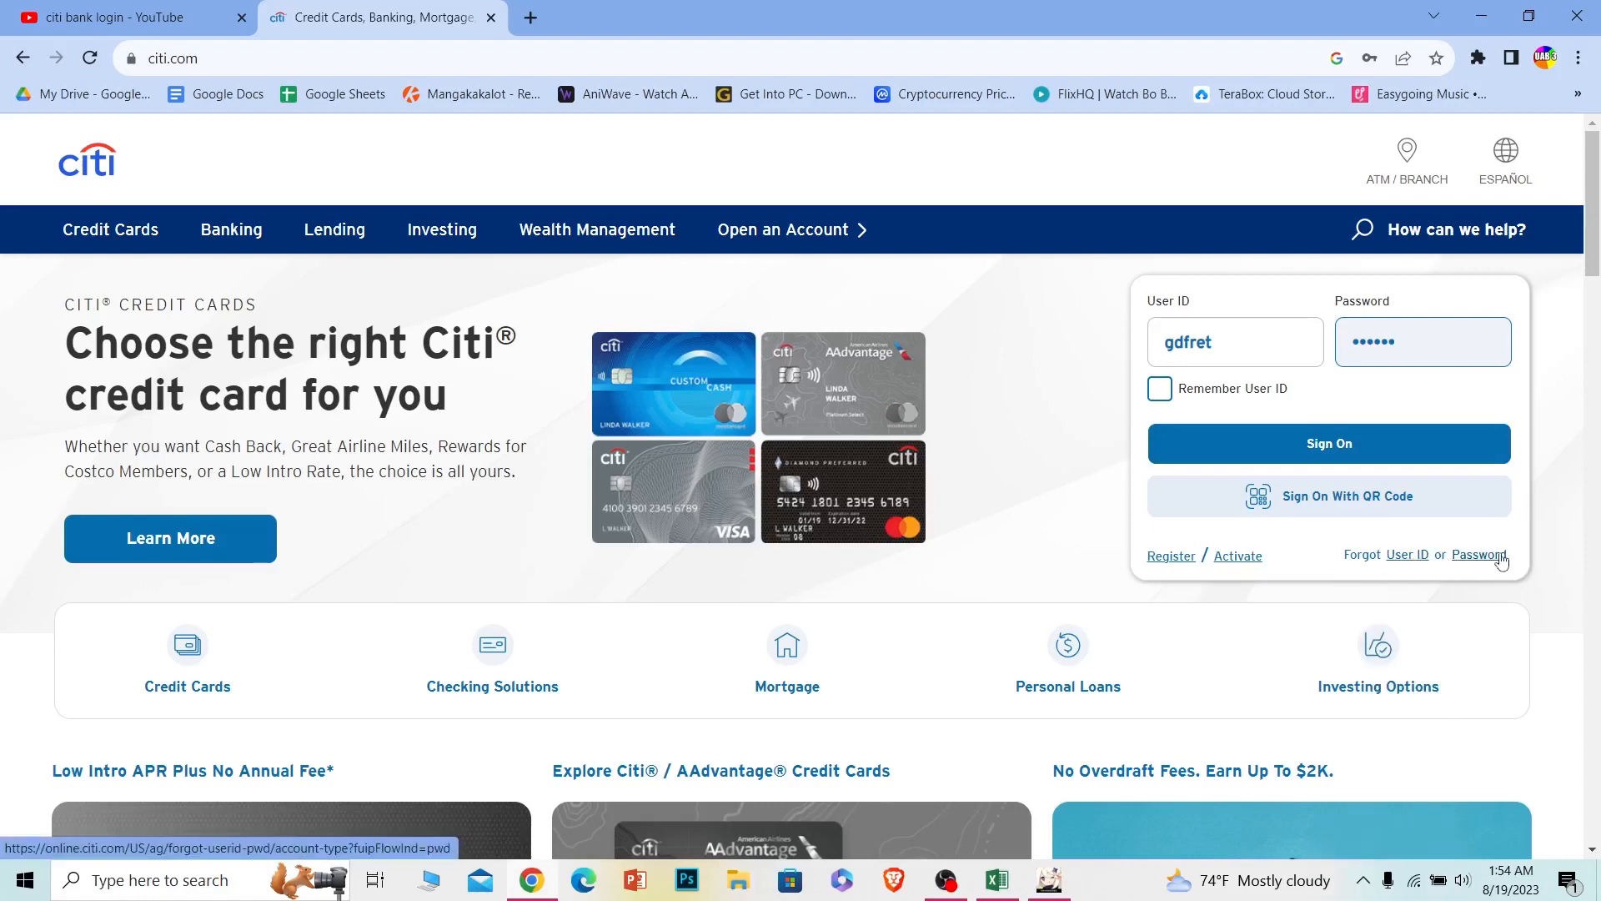